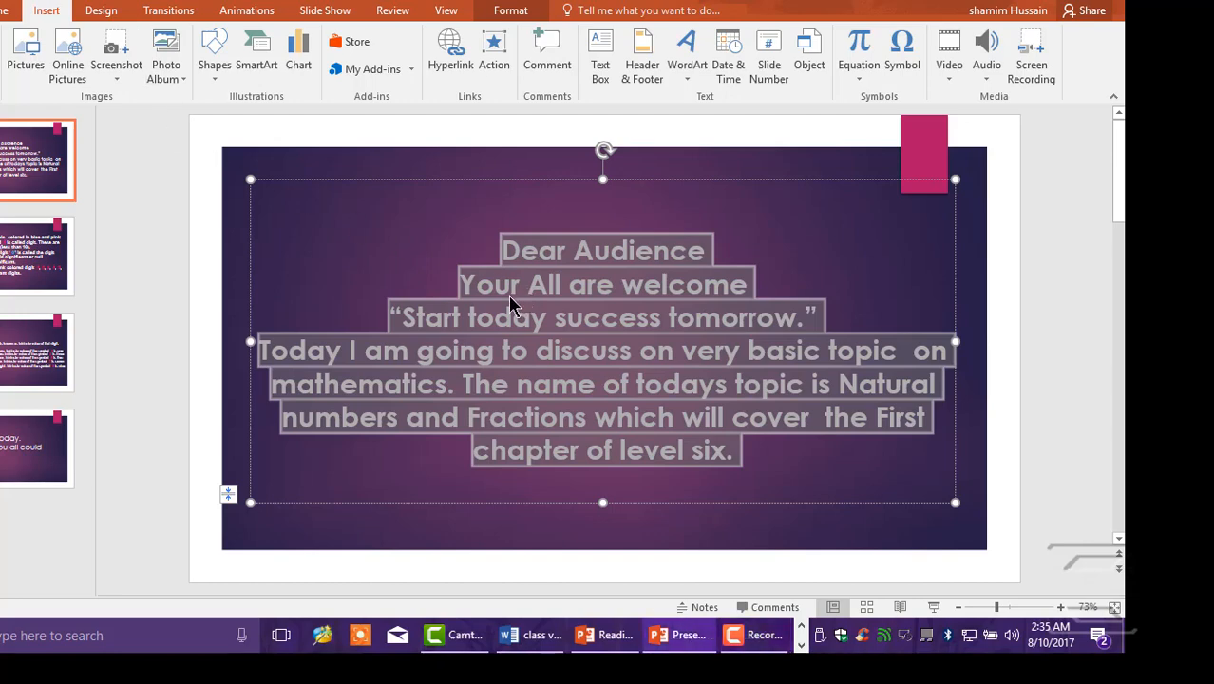
{"action": "mouse_move", "coordinate": [477, 340]}
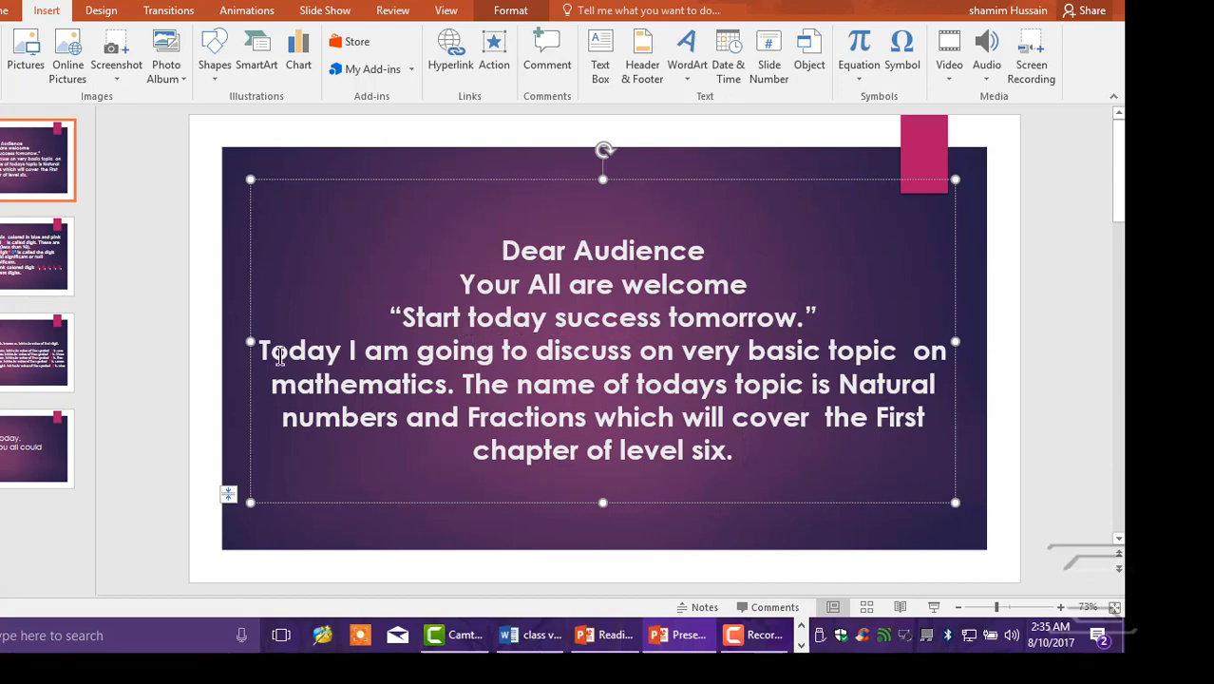
{"action": "mouse_move", "coordinate": [816, 357]}
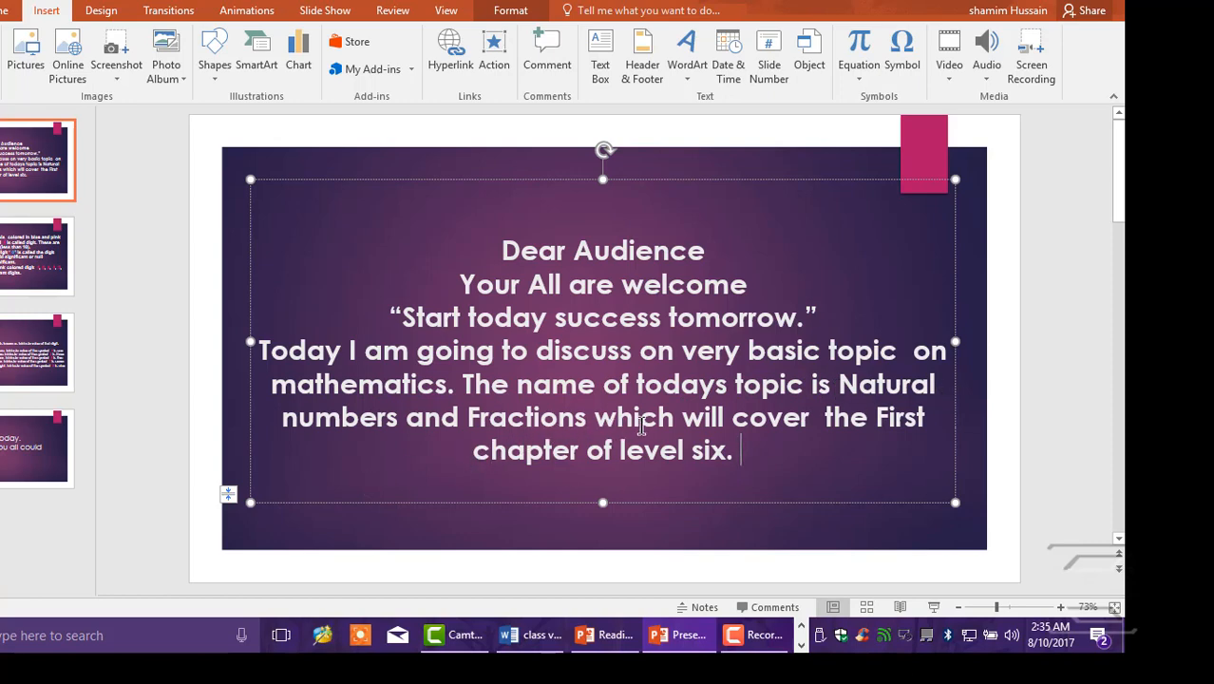
{"action": "mouse_move", "coordinate": [750, 456]}
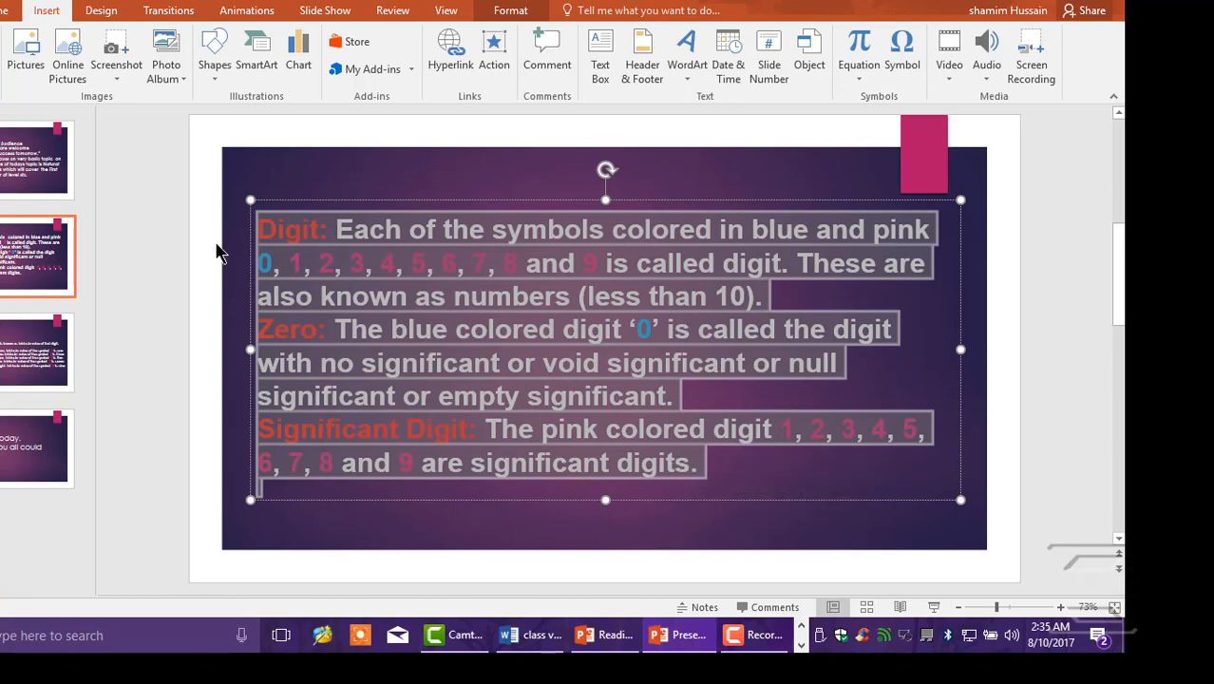
{"action": "mouse_move", "coordinate": [256, 103]}
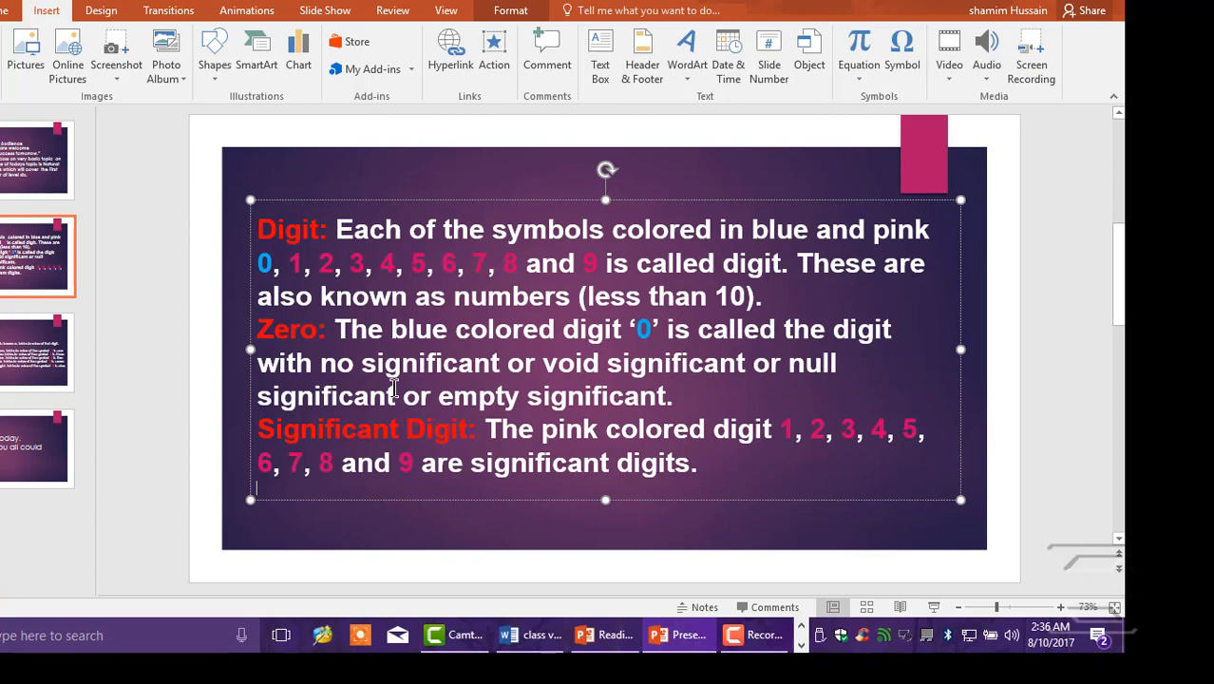
{"action": "mouse_move", "coordinate": [807, 487]}
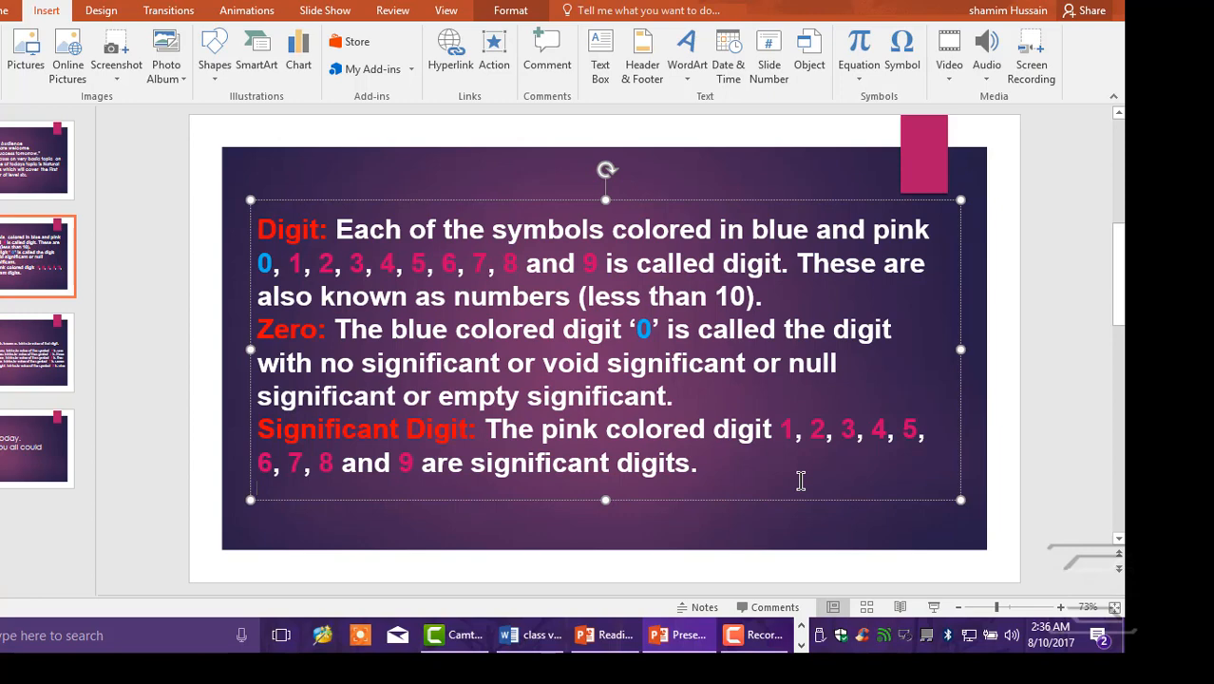
- Show the second slide defining digits, zero and significant digits
{"action": "left_click", "coordinate": [257, 486]}
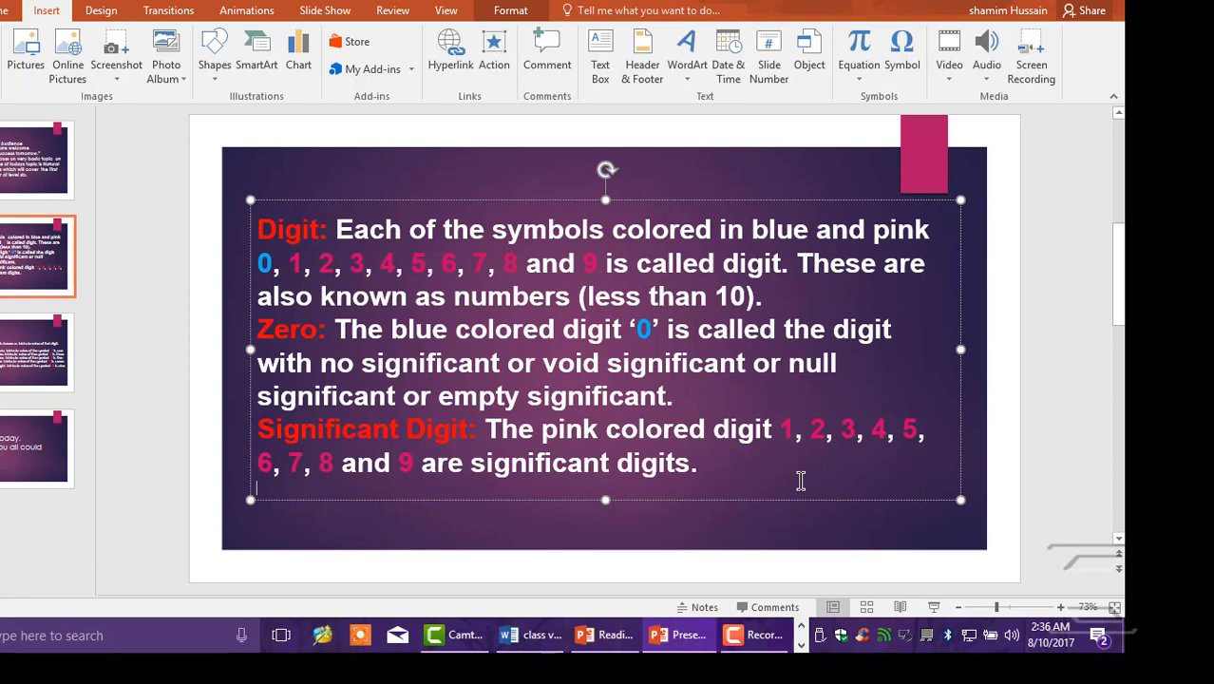
{"action": "mouse_move", "coordinate": [623, 458]}
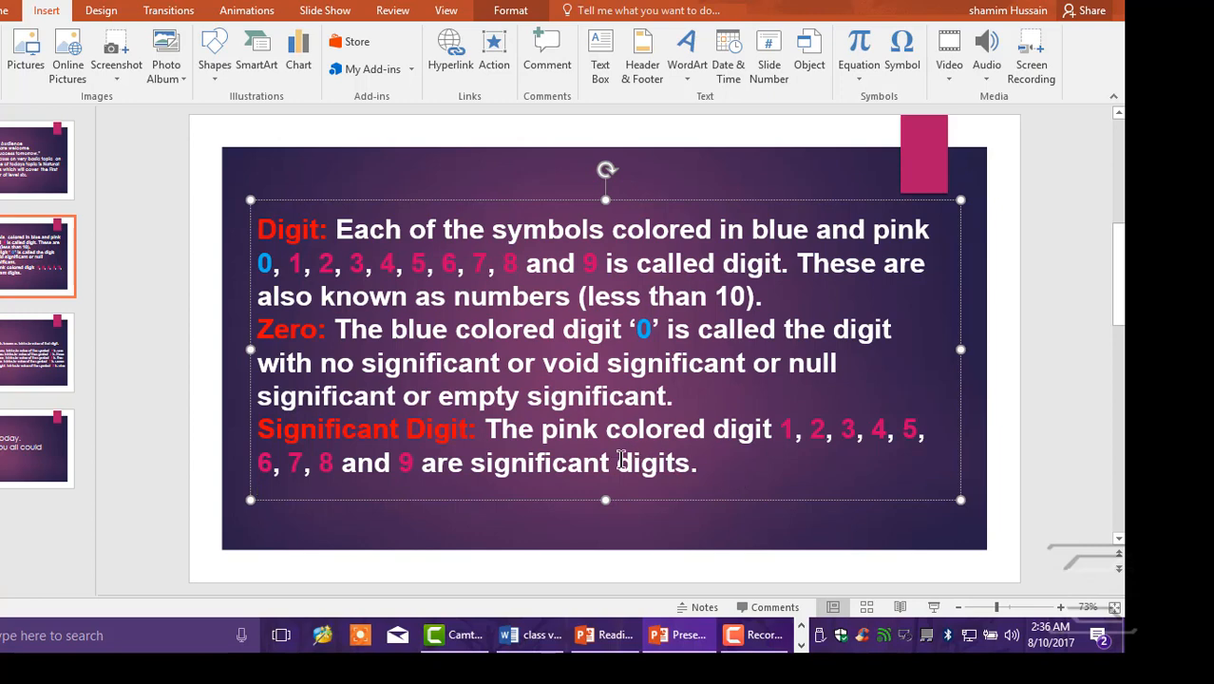
{"action": "mouse_move", "coordinate": [821, 463]}
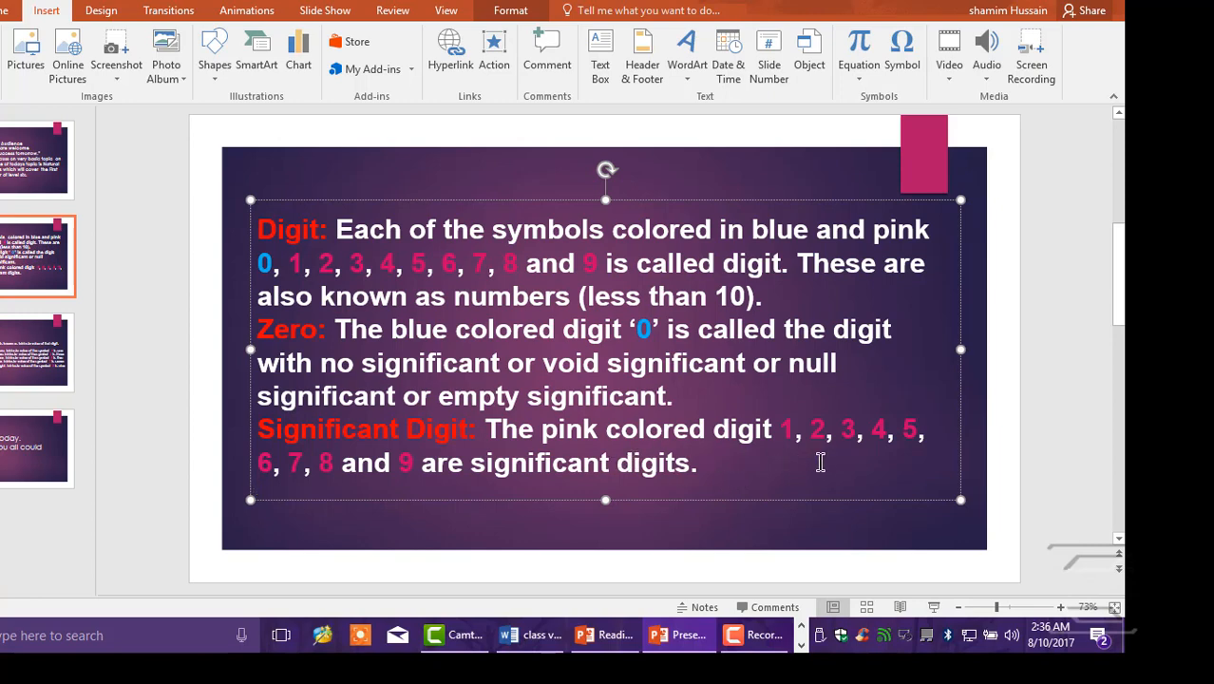
{"action": "mouse_move", "coordinate": [813, 464]}
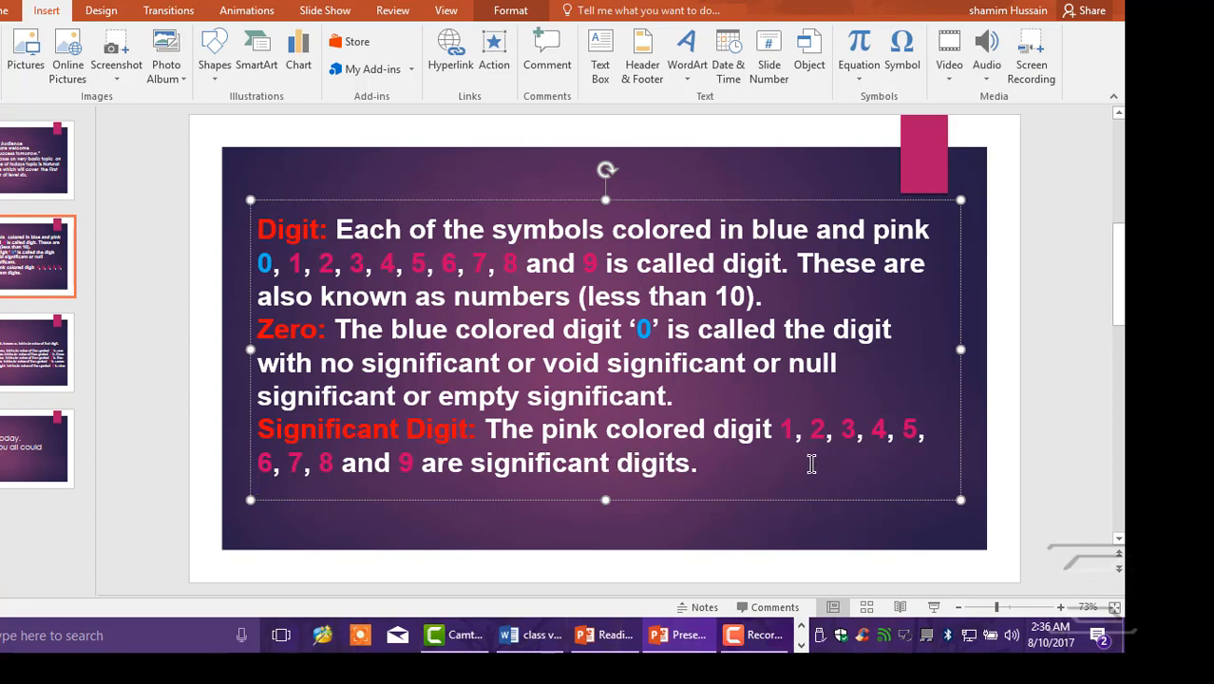
{"action": "mouse_move", "coordinate": [745, 498]}
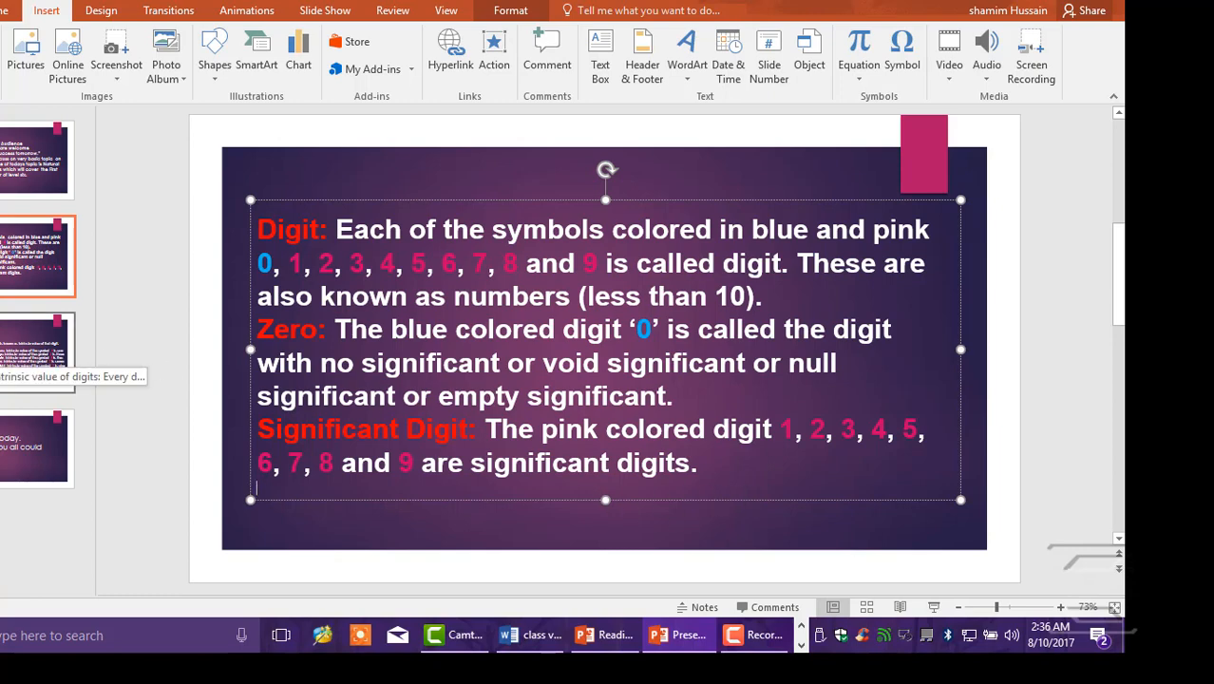
- Show the third slide on intrinsic values of digits zero to nine, deselecting its text box
{"action": "left_click", "coordinate": [38, 352]}
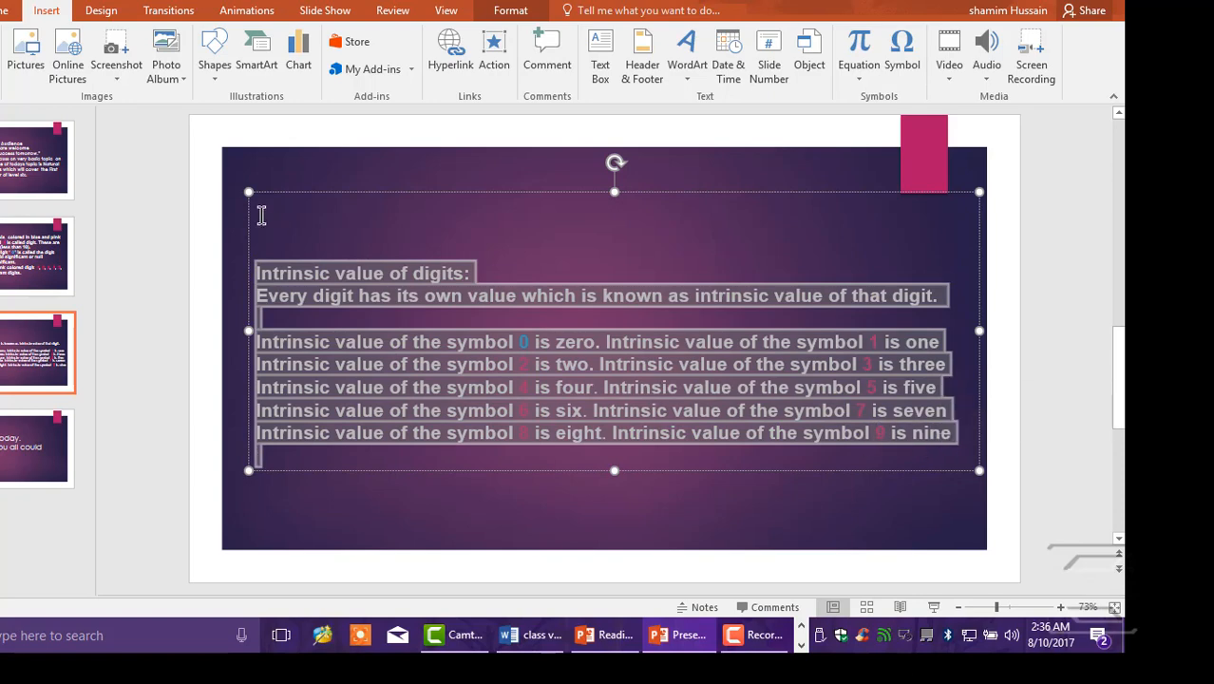
{"action": "mouse_move", "coordinate": [554, 465]}
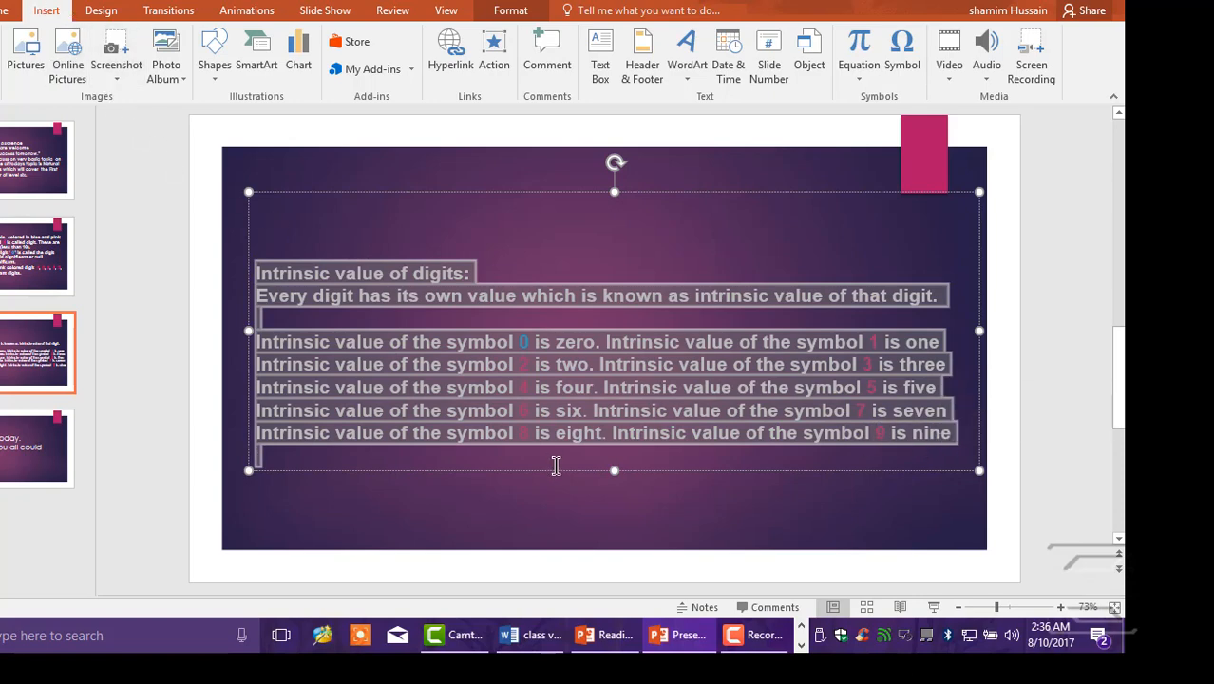
{"action": "left_click", "coordinate": [559, 502]}
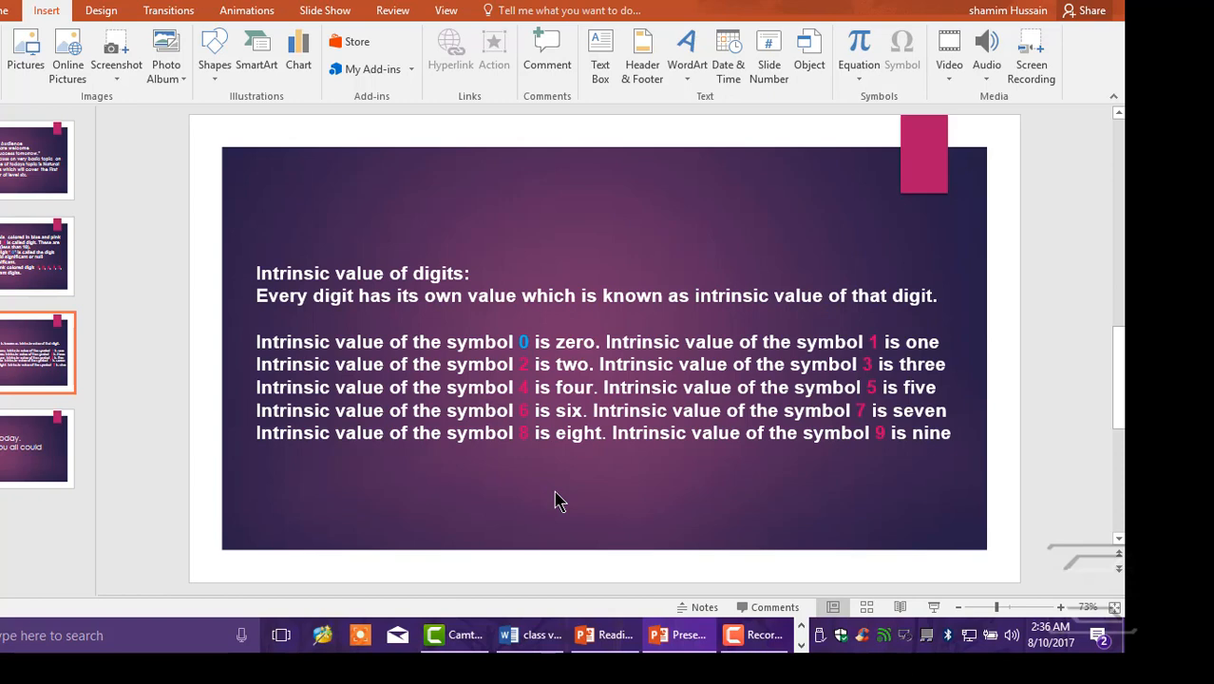
{"action": "mouse_move", "coordinate": [555, 498]}
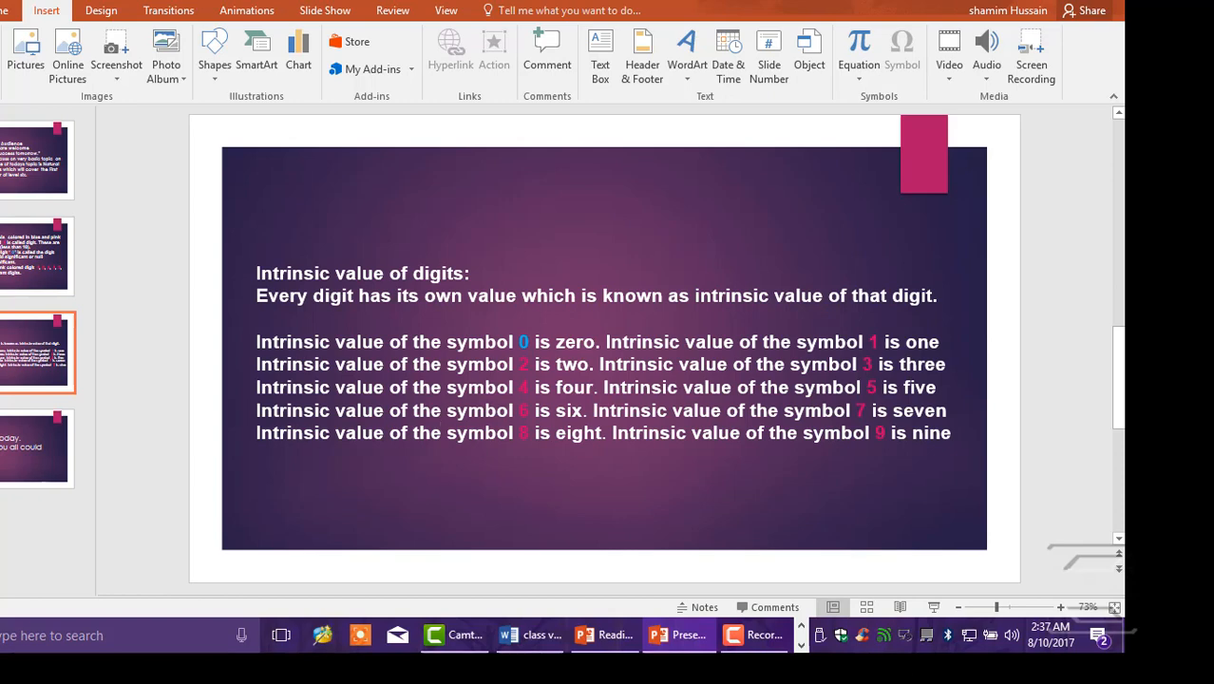
- Show the closing 'That's all for today' slide with its text deselected
{"action": "left_click", "coordinate": [38, 449]}
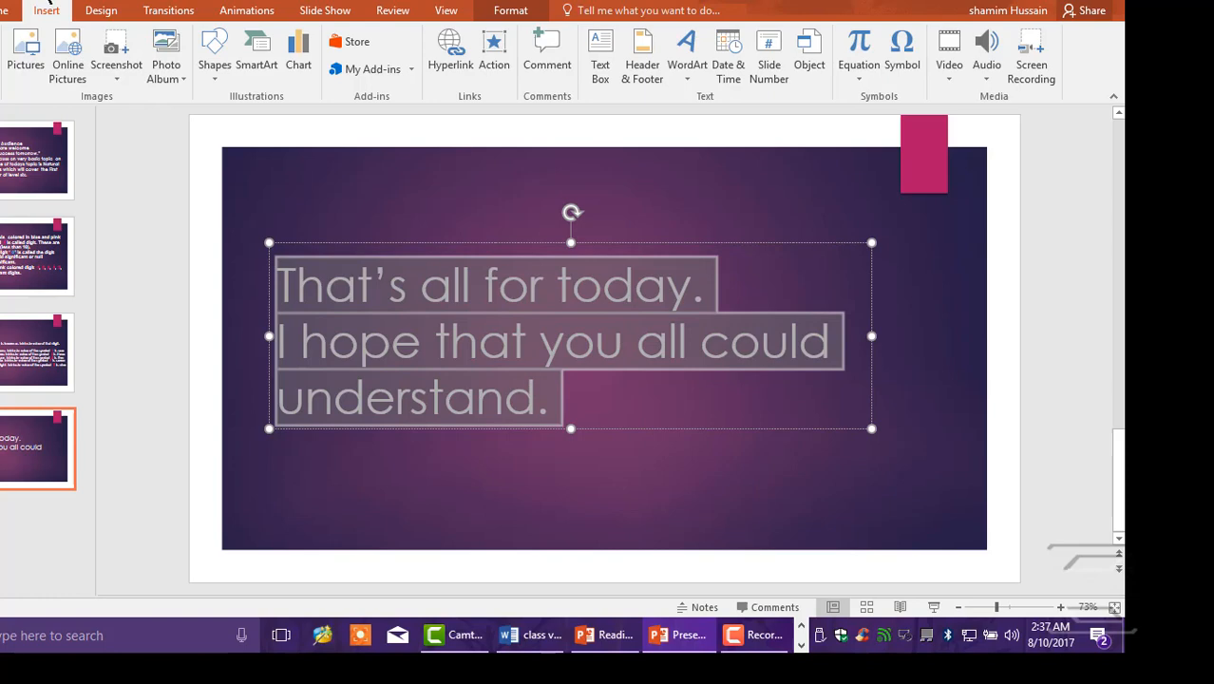
{"action": "left_click", "coordinate": [680, 498]}
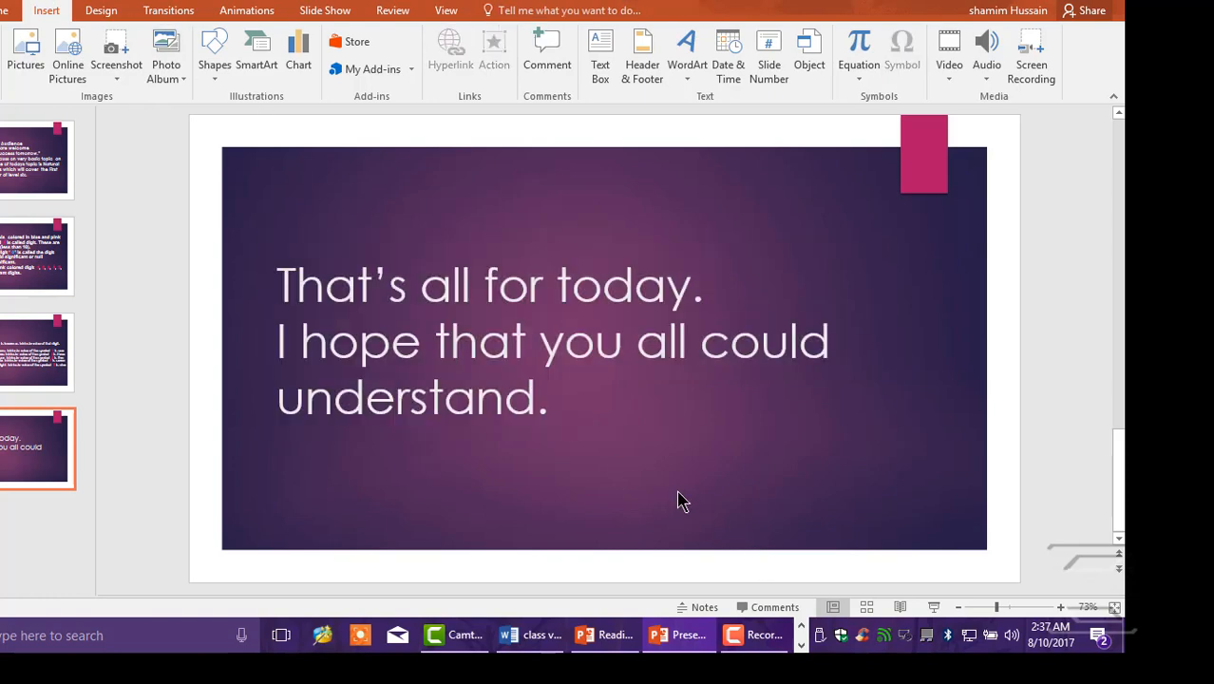
{"action": "mouse_move", "coordinate": [876, 642]}
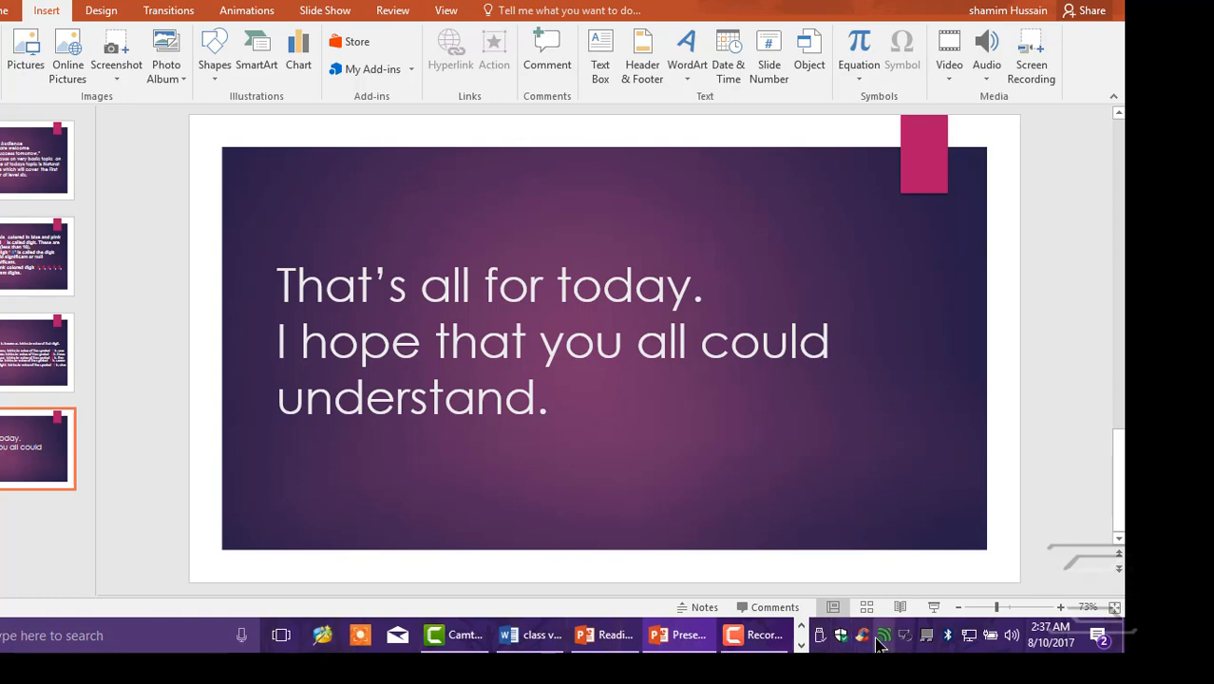